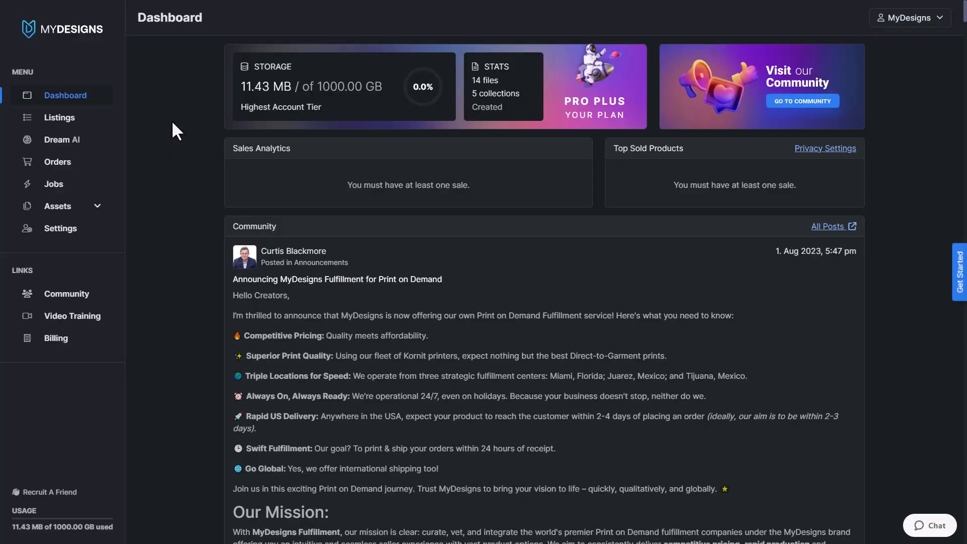
pyautogui.moveTo(59, 117)
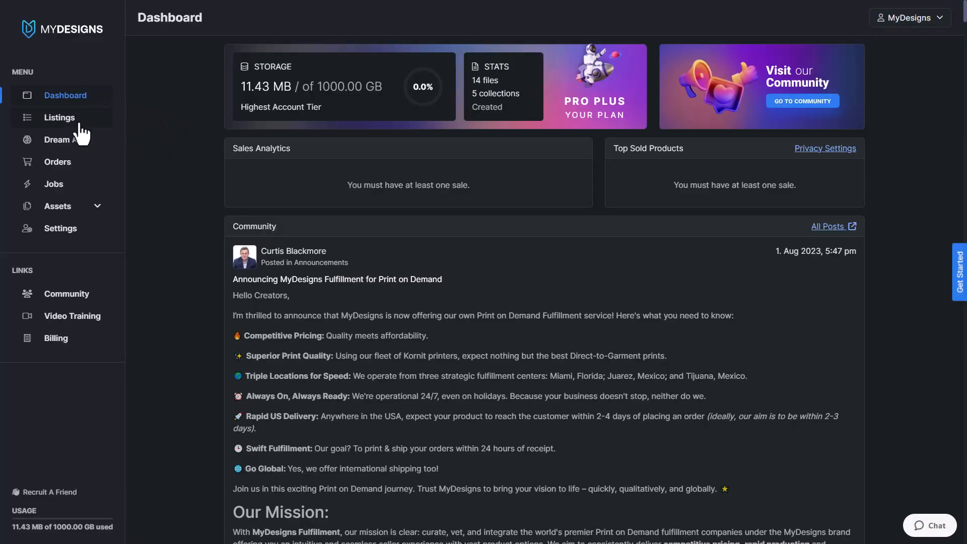
pyautogui.moveTo(91, 72)
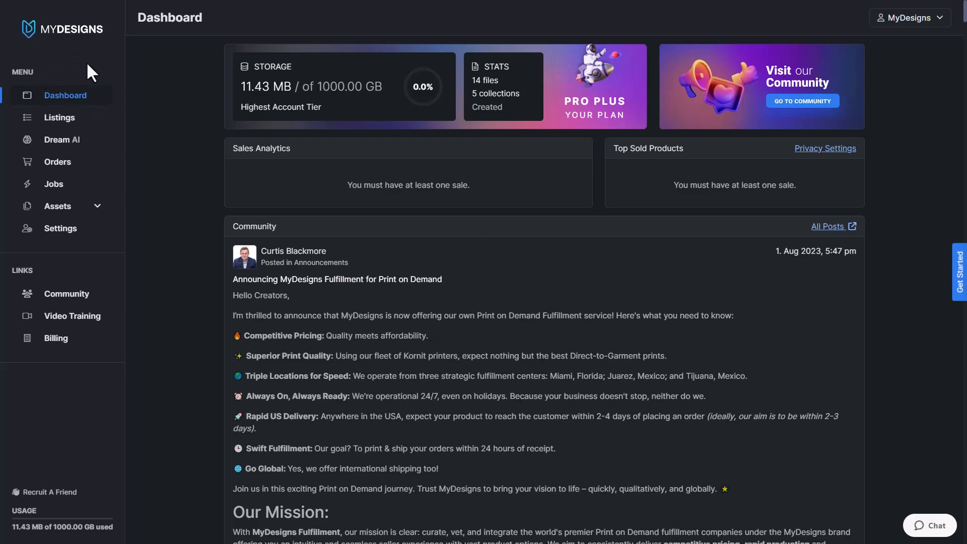
# - Show the six TEST COLLECTION camping listings, clear the current selection, and open the selection dropdown
pyautogui.click(59, 117)
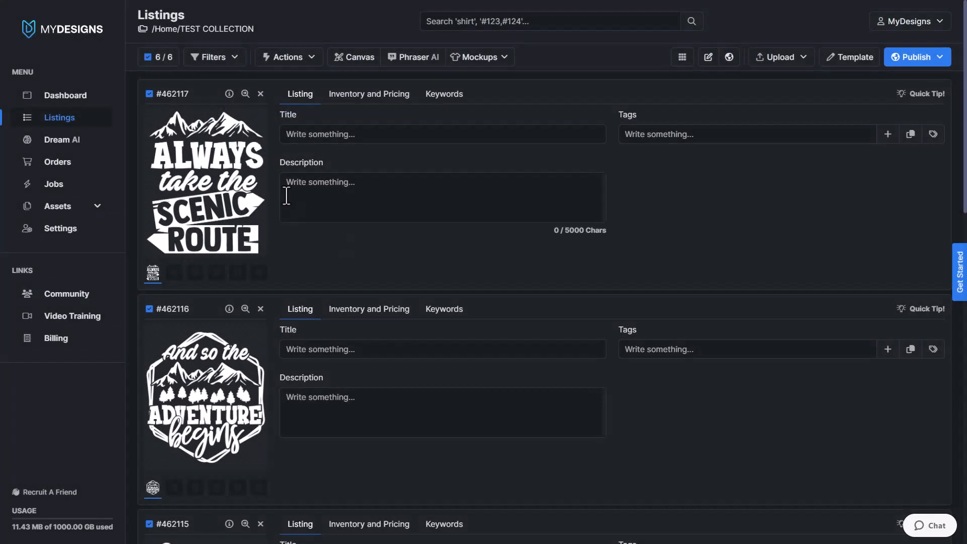
pyautogui.scroll(-3)
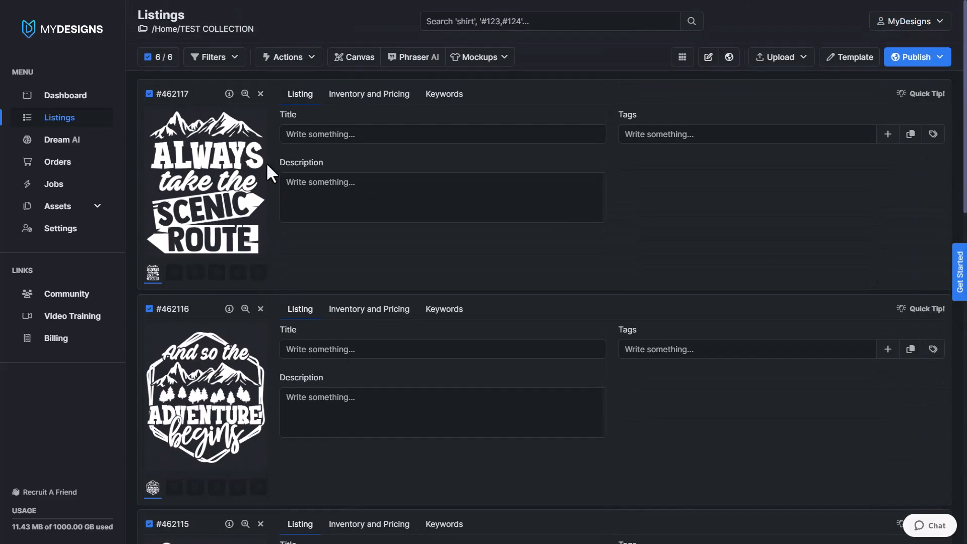
pyautogui.click(157, 57)
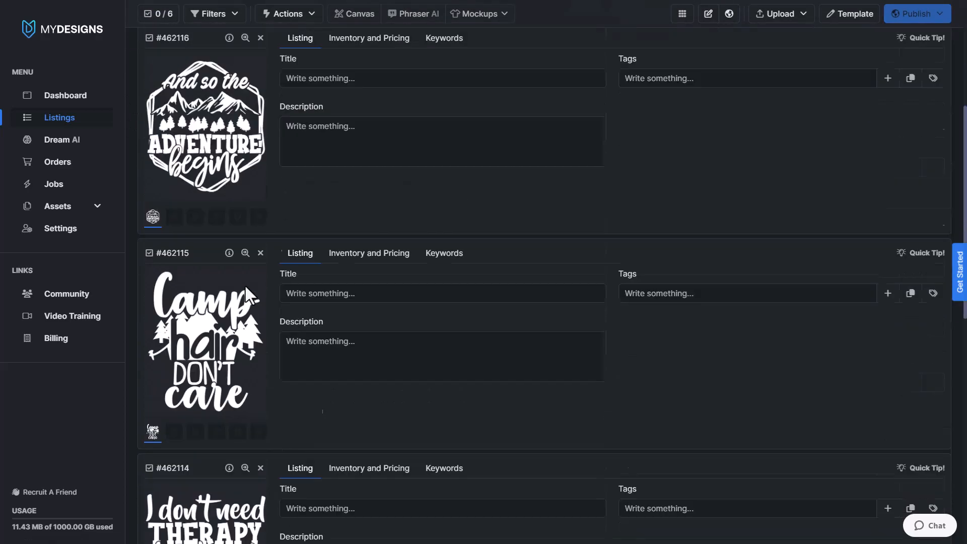
pyautogui.scroll(3)
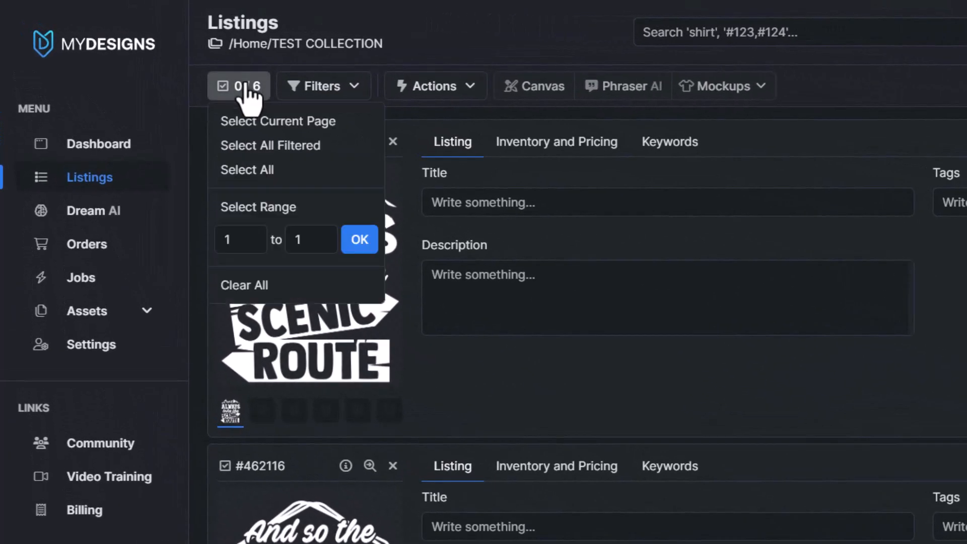
# - Select all six camping designs and bring up the bulk Actions menu
pyautogui.click(247, 170)
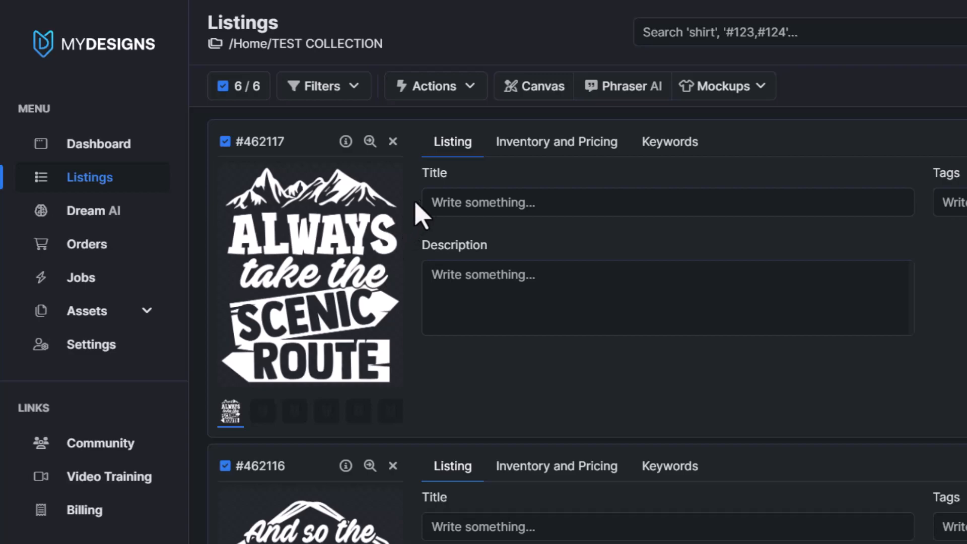
pyautogui.moveTo(450, 114)
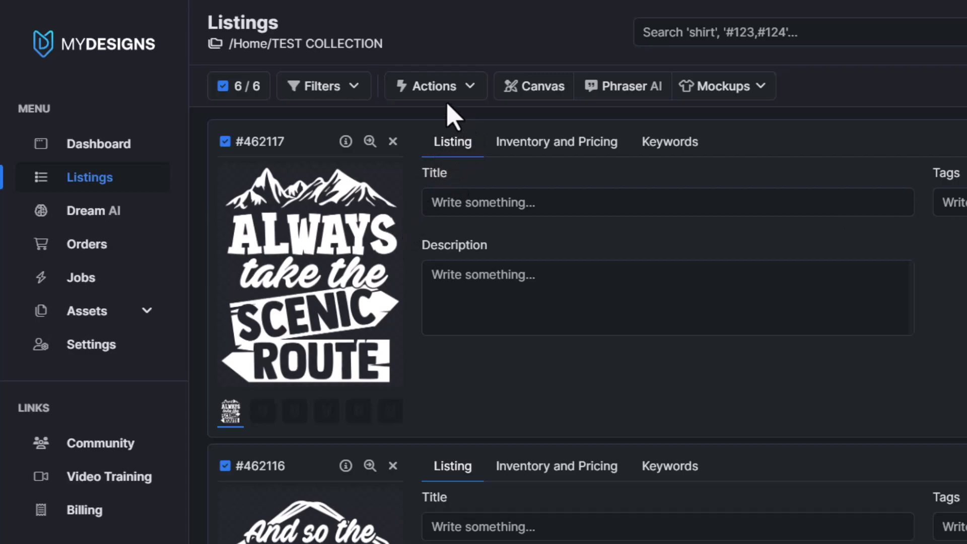
pyautogui.click(434, 86)
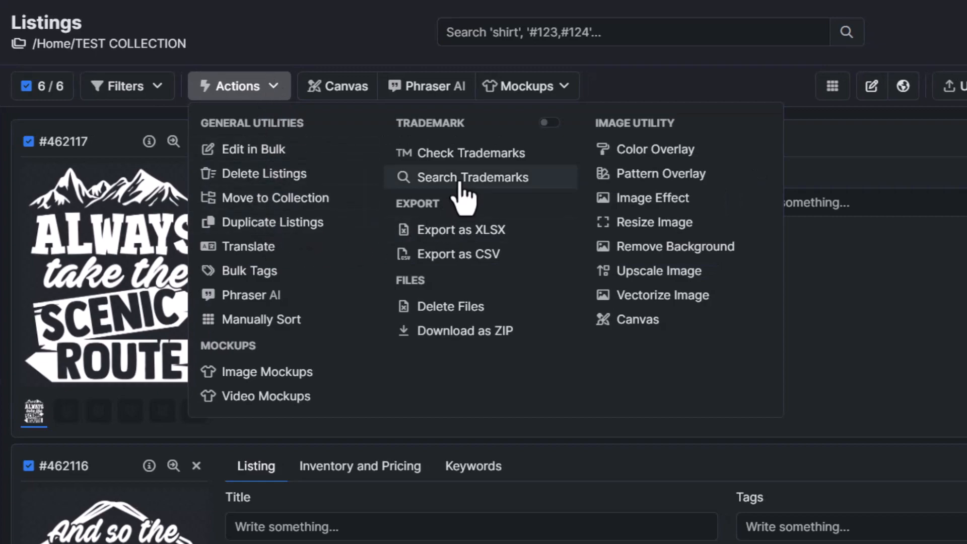
pyautogui.moveTo(659, 149)
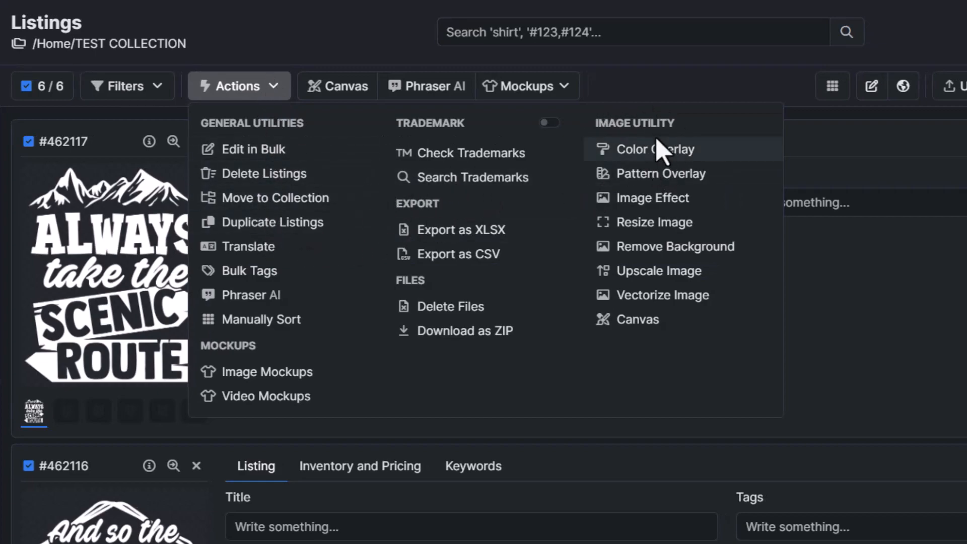
pyautogui.moveTo(663, 173)
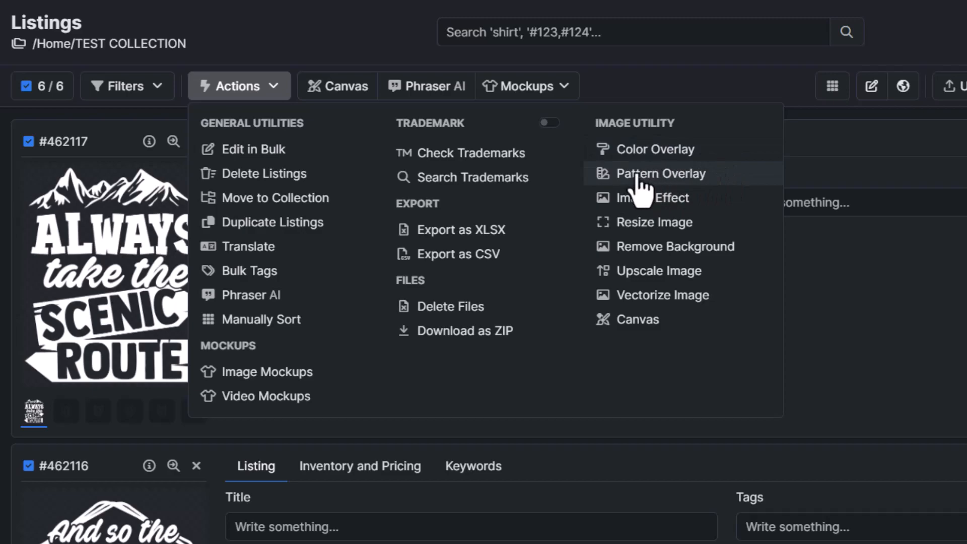
# - Start a Pattern Overlay for the six designs and list the Output File Slot choices
pyautogui.click(664, 174)
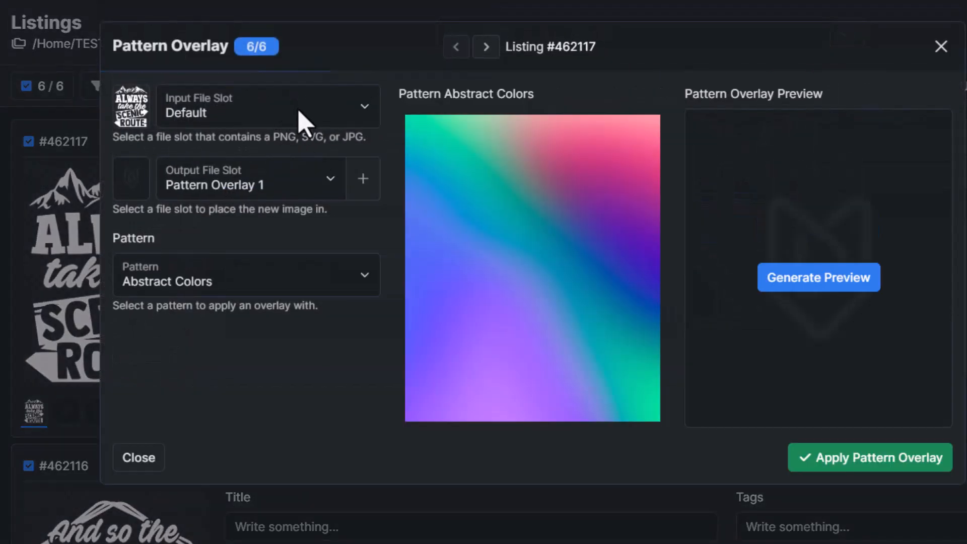
pyautogui.click(267, 105)
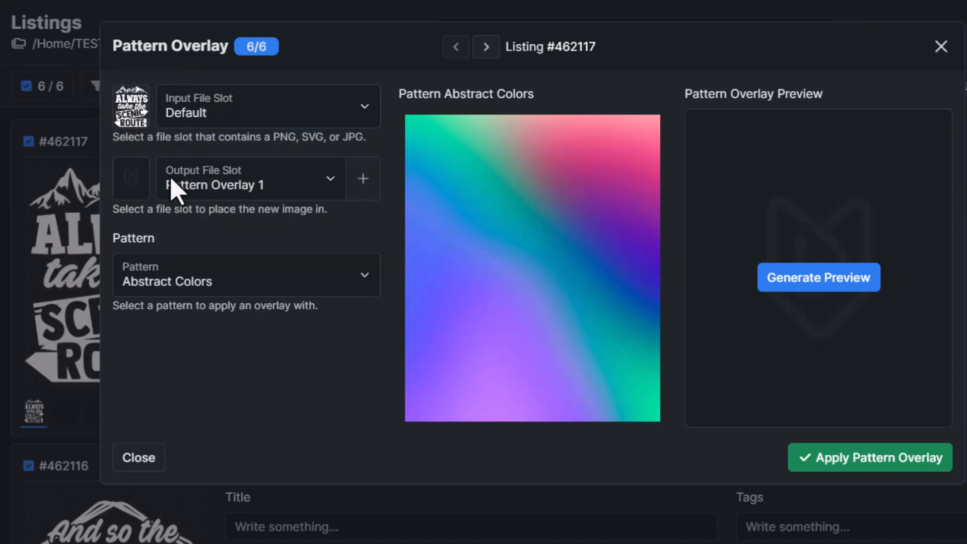
pyautogui.click(250, 178)
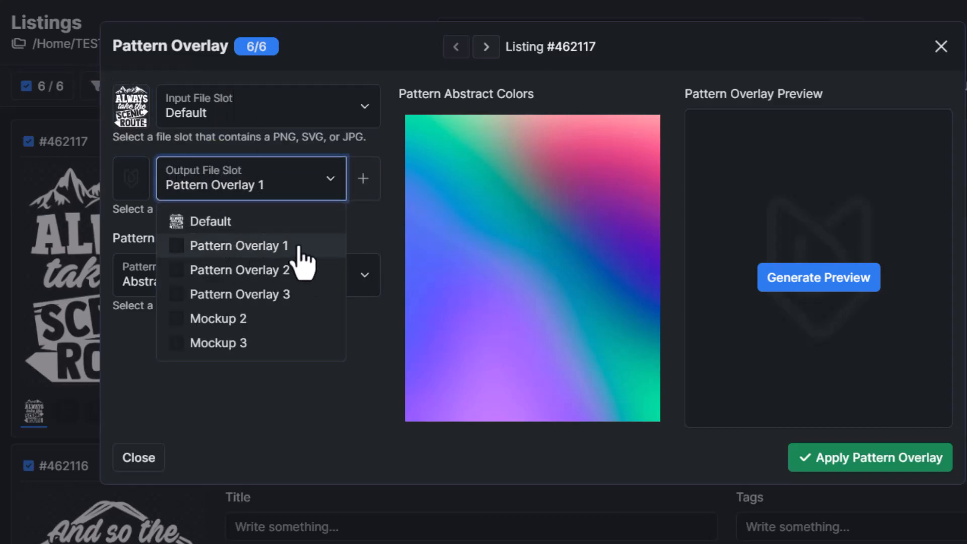
pyautogui.moveTo(283, 258)
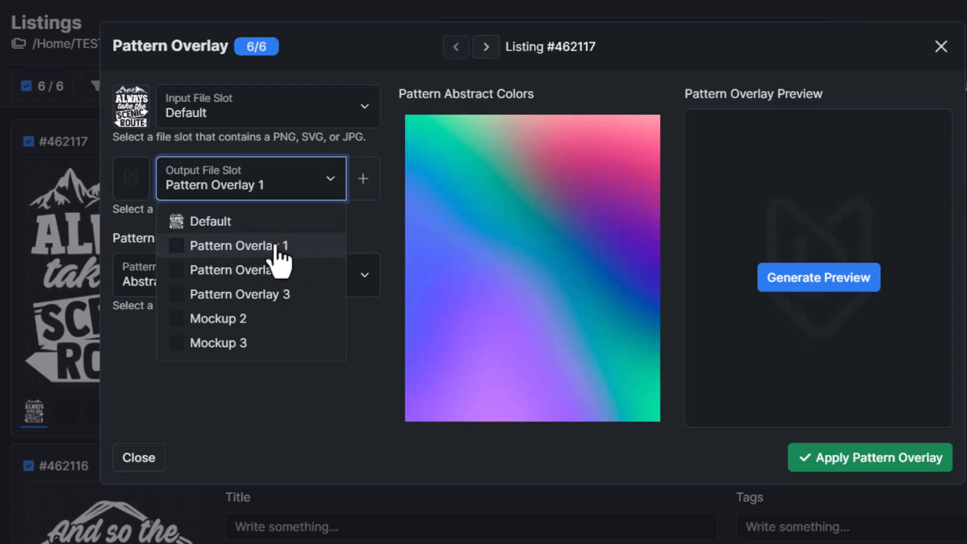
pyautogui.moveTo(268, 271)
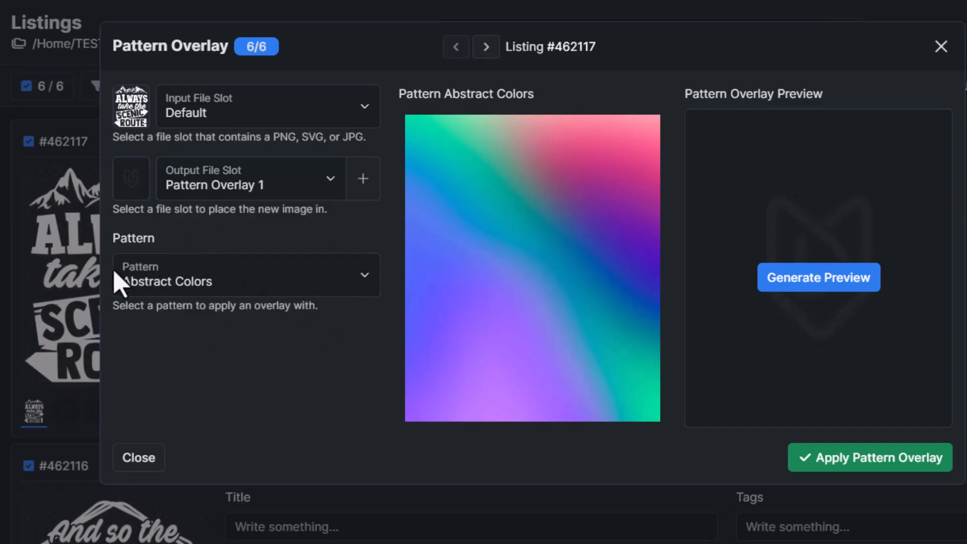
# - Choose Smoke Pattern as the overlay, replacing the briefly chosen Floral Blue
pyautogui.click(246, 275)
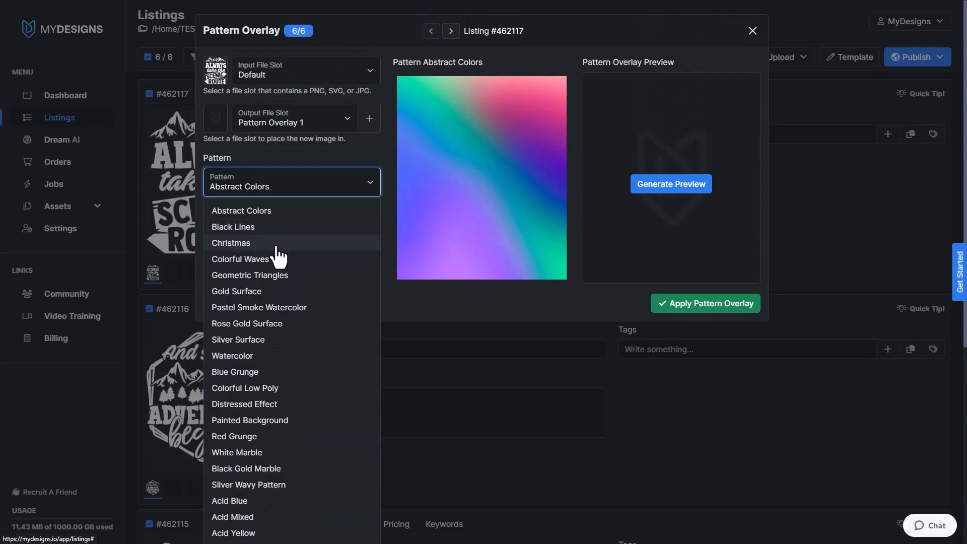
pyautogui.scroll(-3)
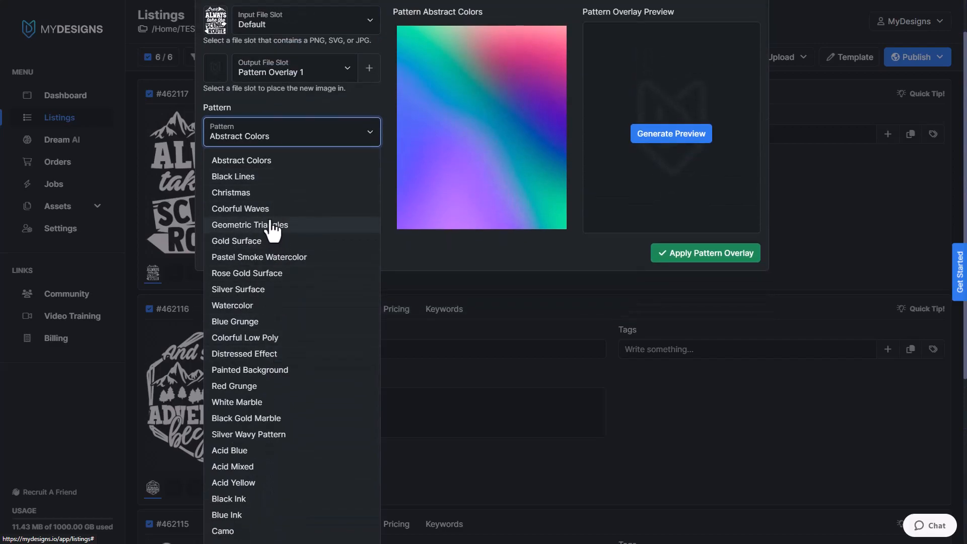
pyautogui.moveTo(265, 209)
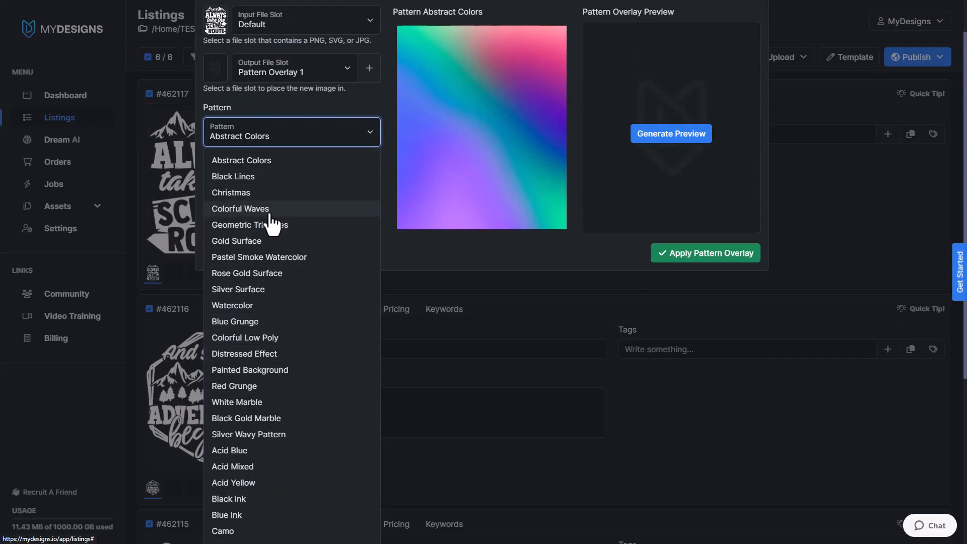
pyautogui.scroll(-3)
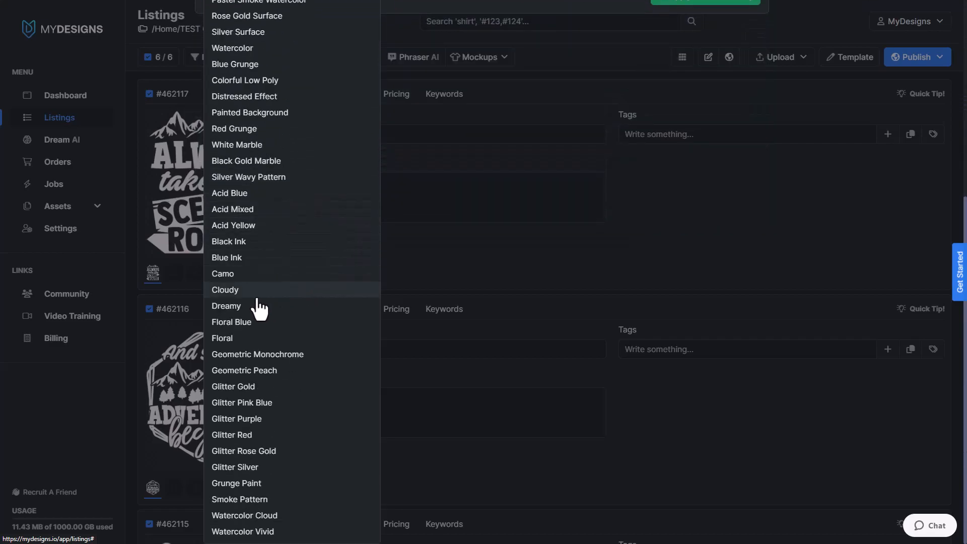
pyautogui.click(232, 321)
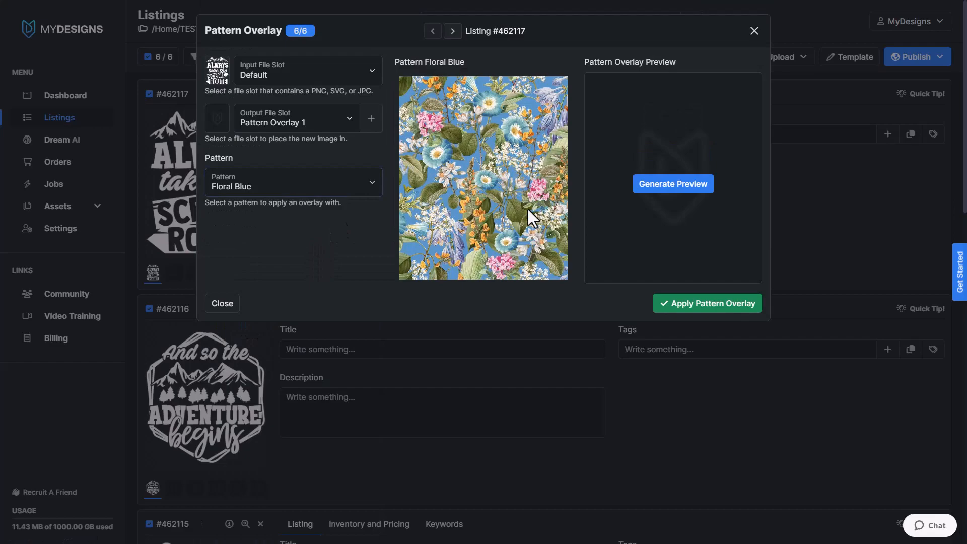
pyautogui.click(292, 186)
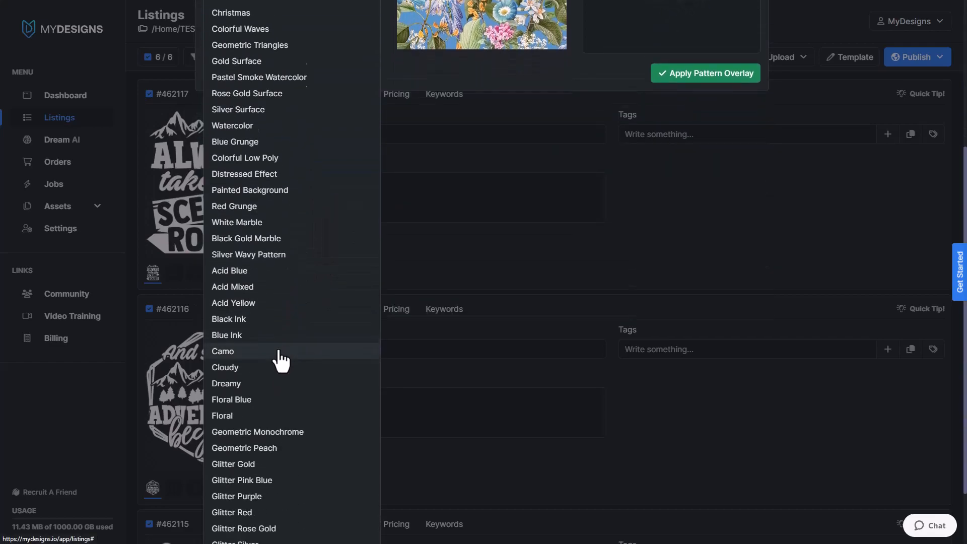
pyautogui.scroll(-3)
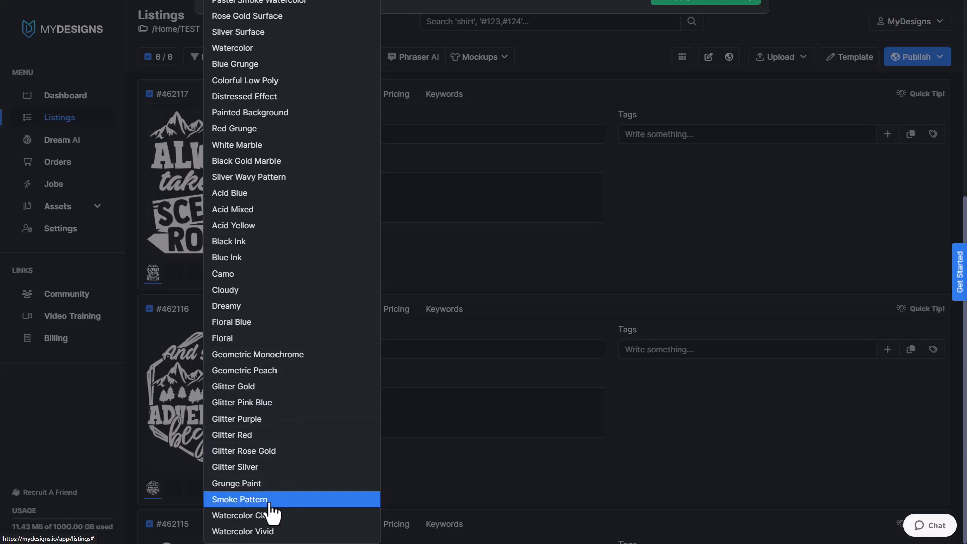
pyautogui.click(239, 499)
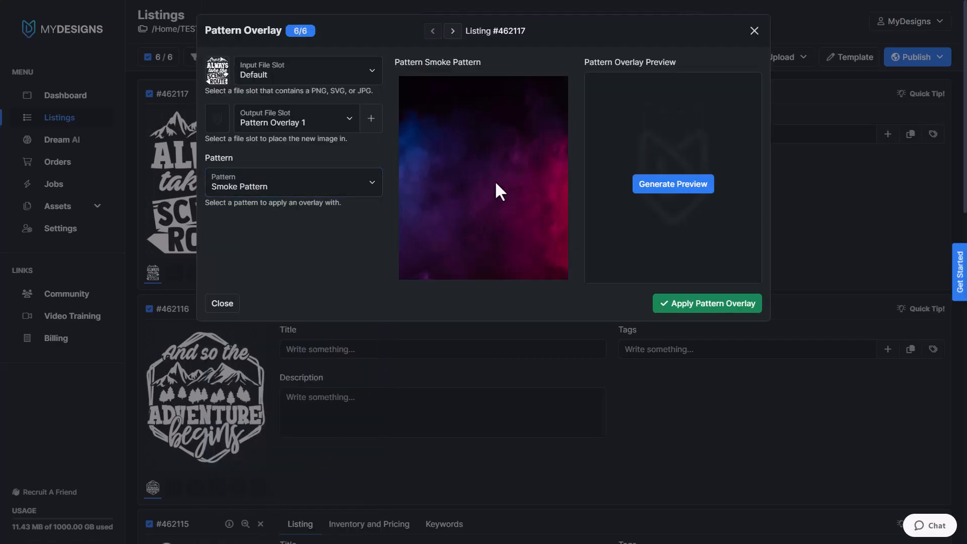
pyautogui.moveTo(558, 193)
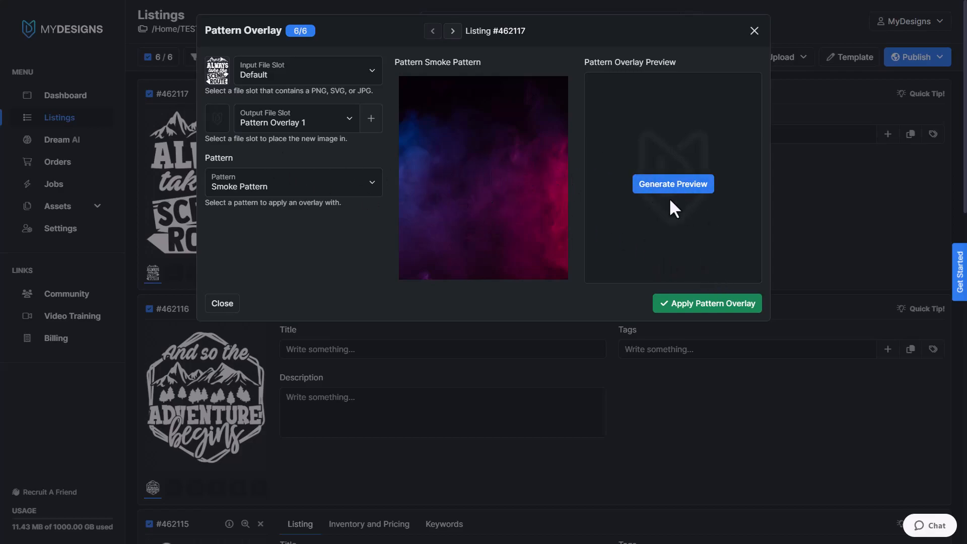
pyautogui.moveTo(728, 181)
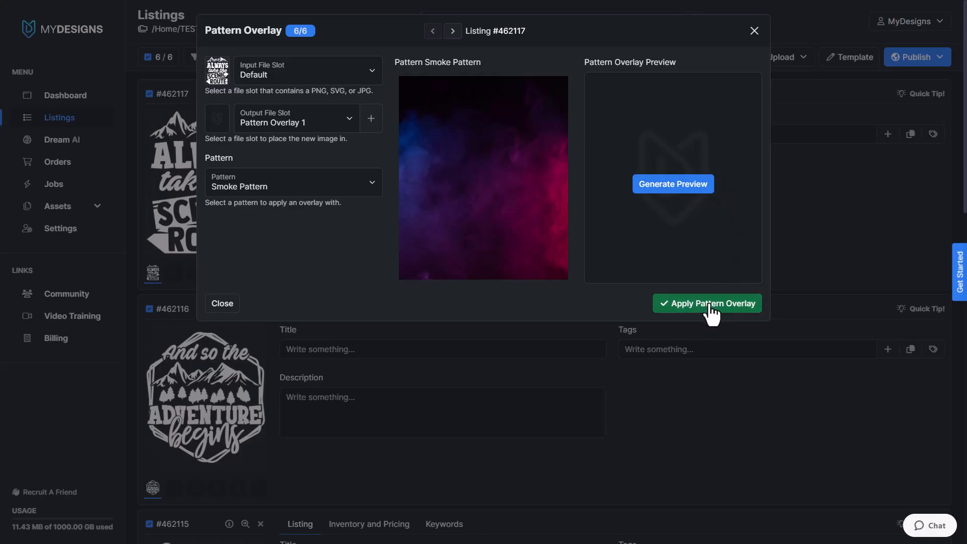
# - Apply the Smoke Pattern overlay, starting six Pattern Overlay jobs
pyautogui.click(707, 303)
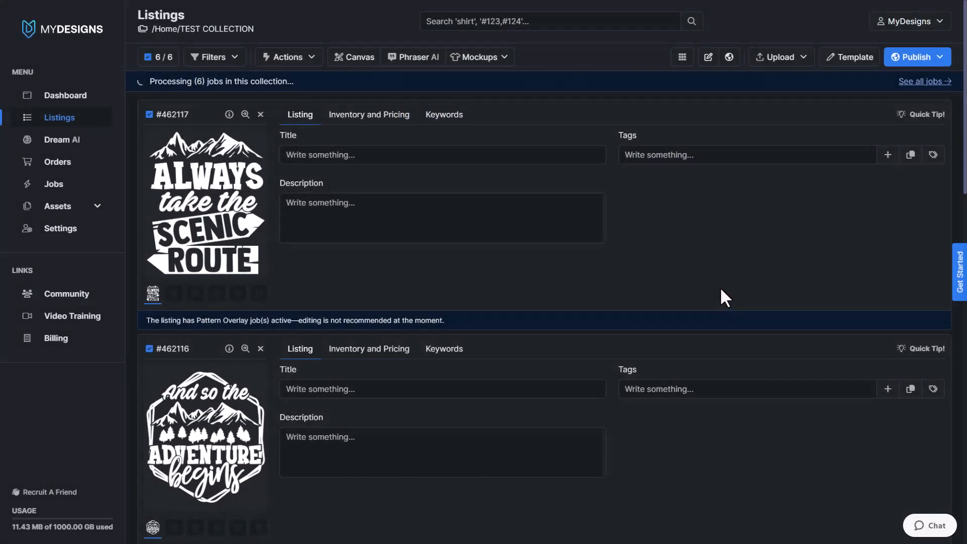
pyautogui.moveTo(203, 96)
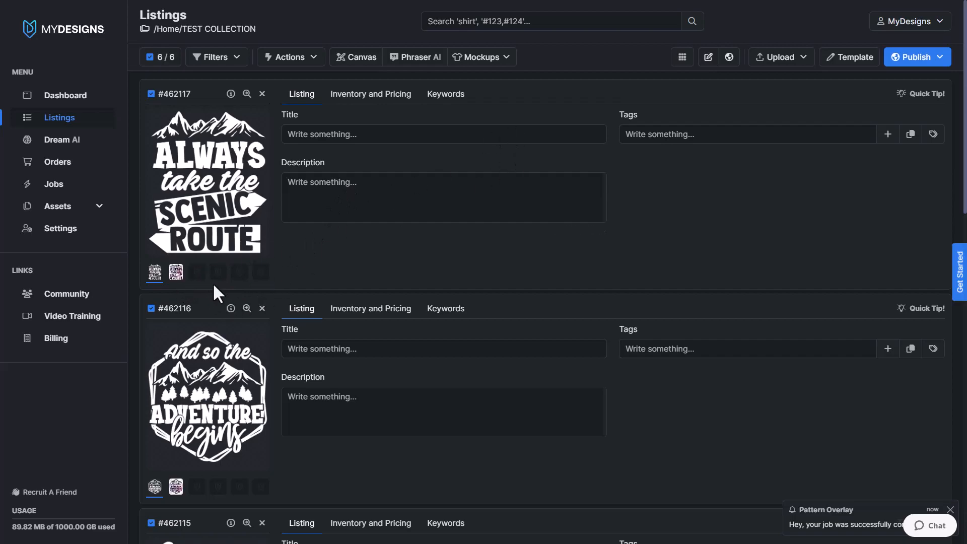
pyautogui.moveTo(681, 57)
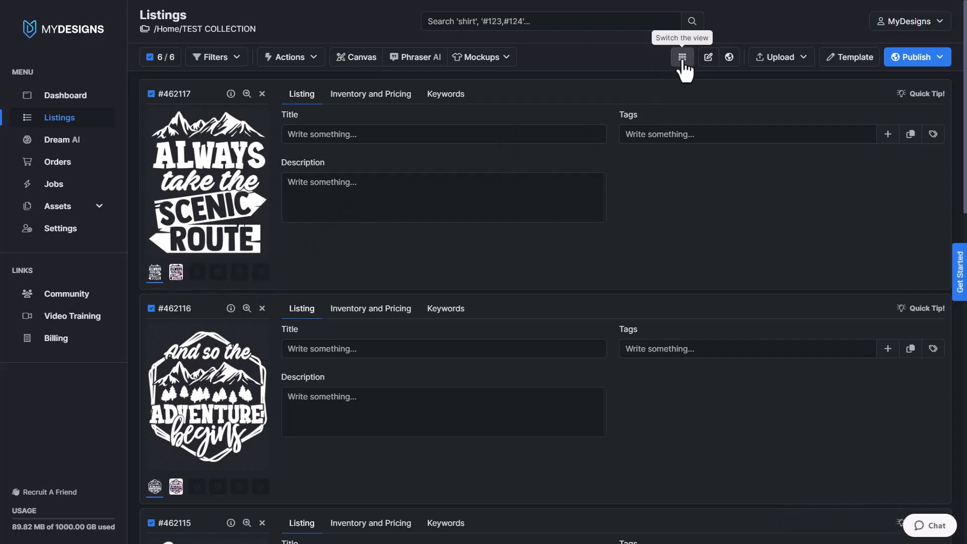
# - Show the listings as large image previews and review the pattern overlay file slot images
pyautogui.click(682, 57)
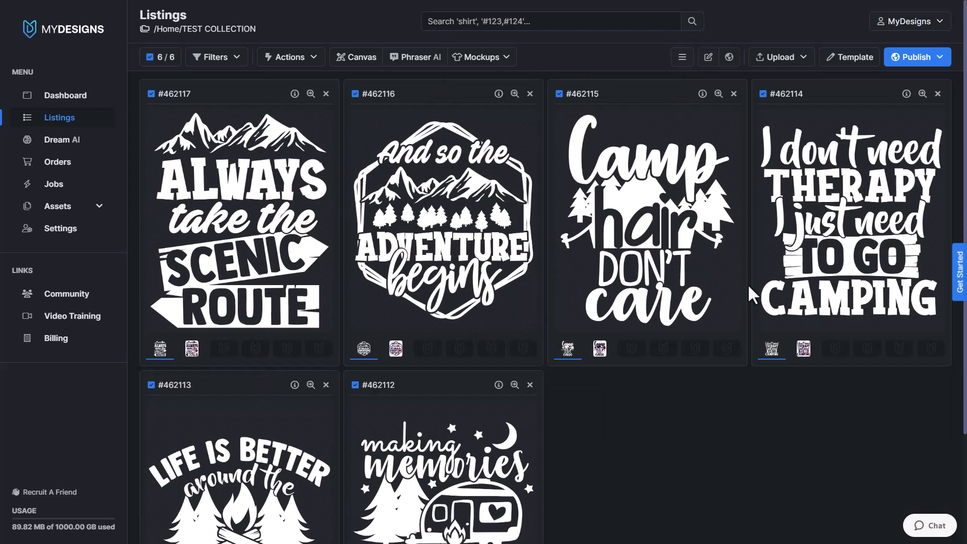
pyautogui.moveTo(453, 311)
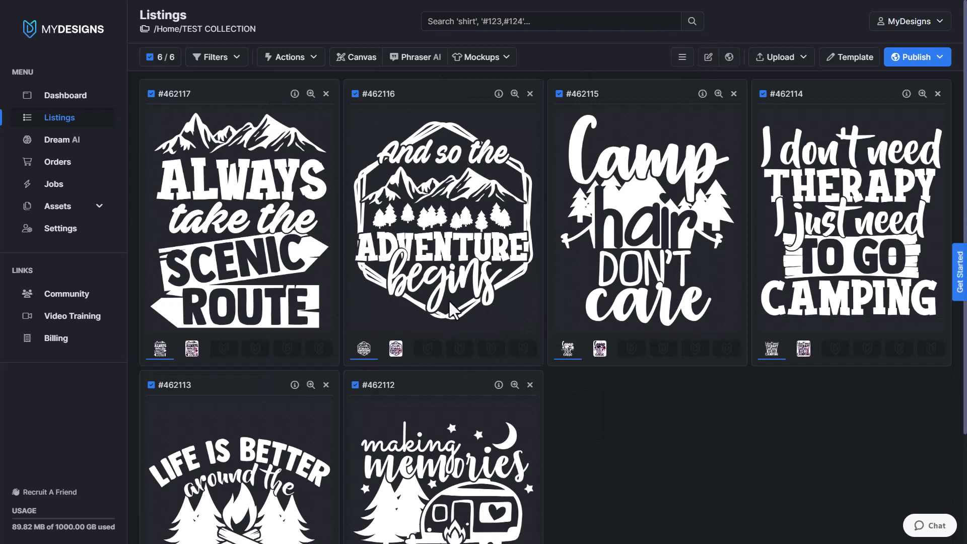
pyautogui.moveTo(228, 370)
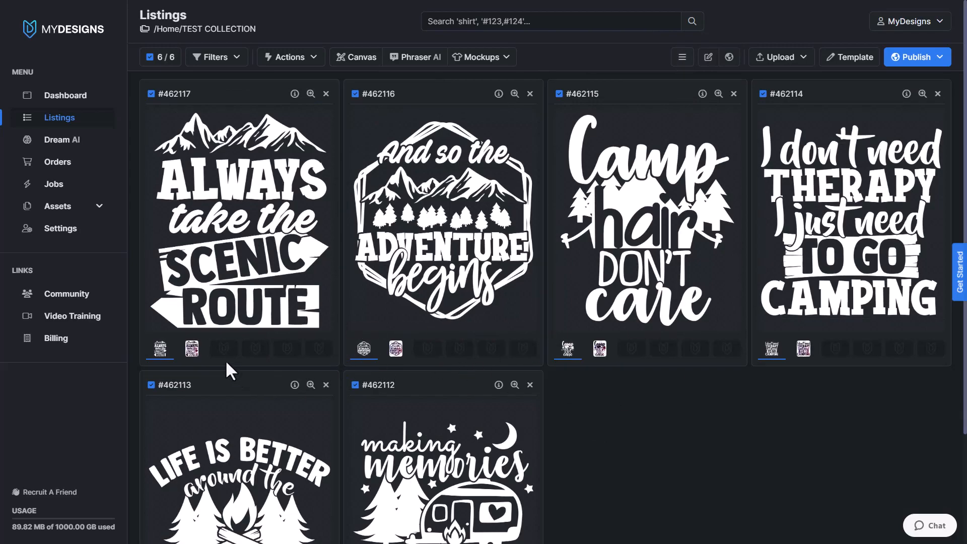
pyautogui.click(191, 349)
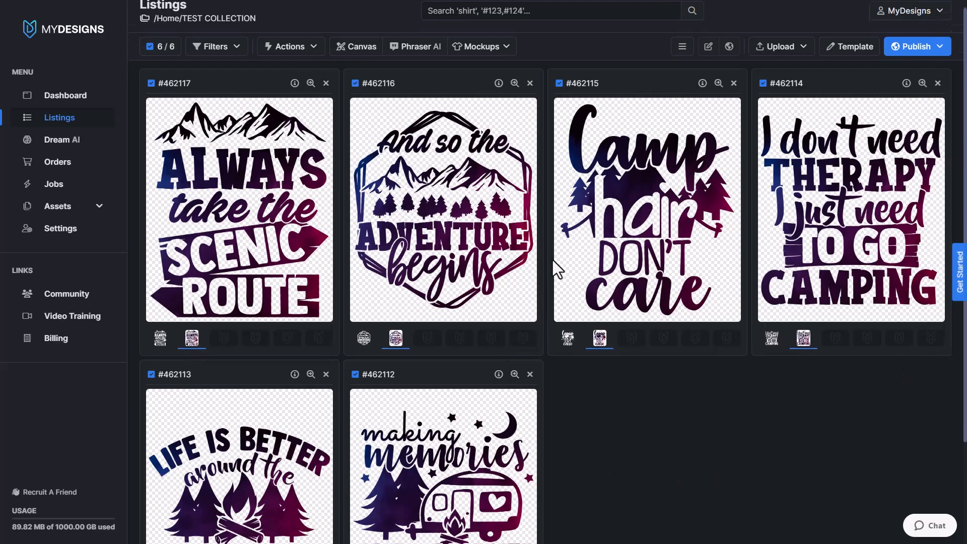
pyautogui.scroll(-3)
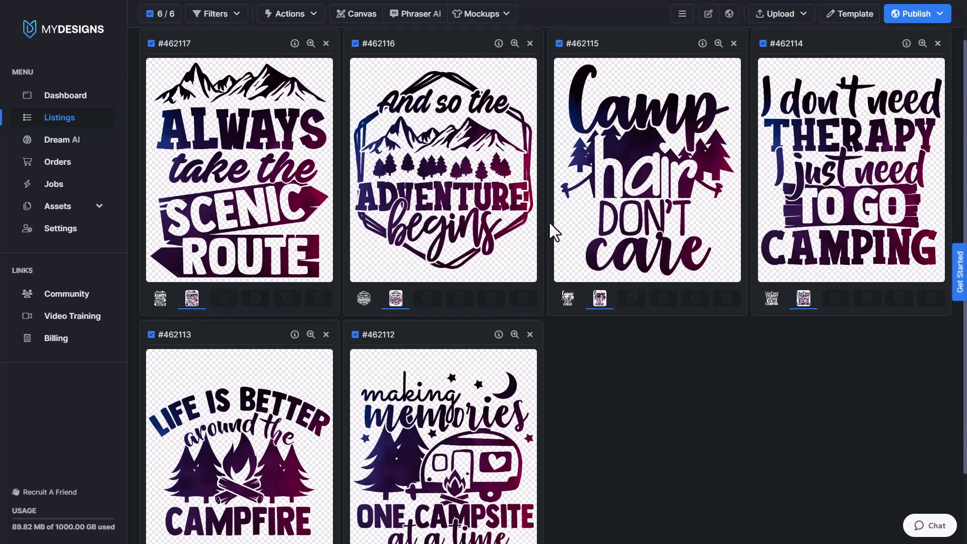
pyautogui.moveTo(418, 217)
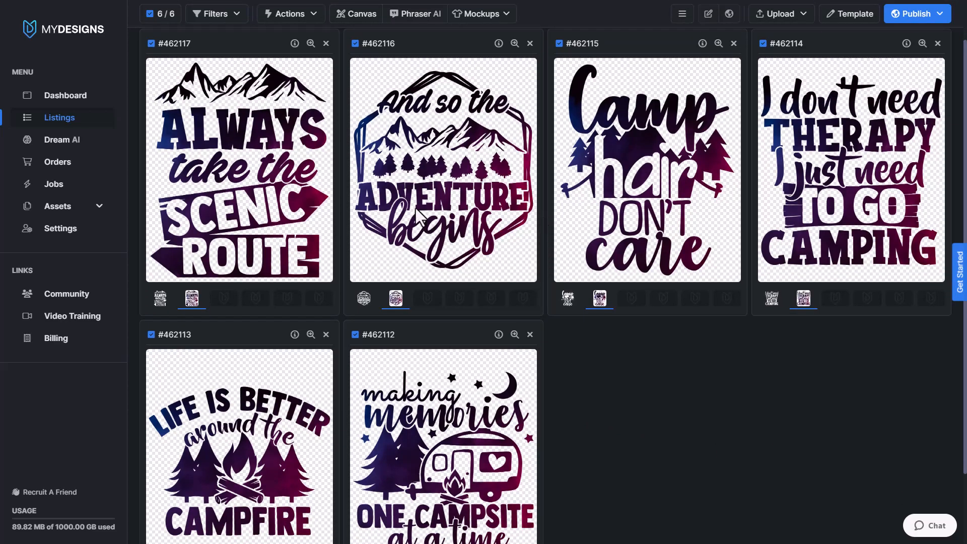
pyautogui.moveTo(714, 239)
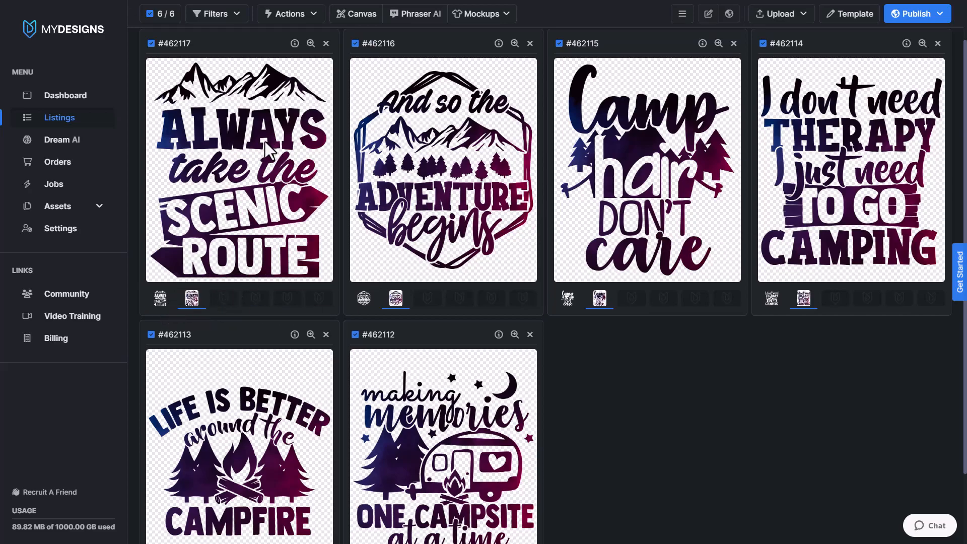
pyautogui.moveTo(343, 194)
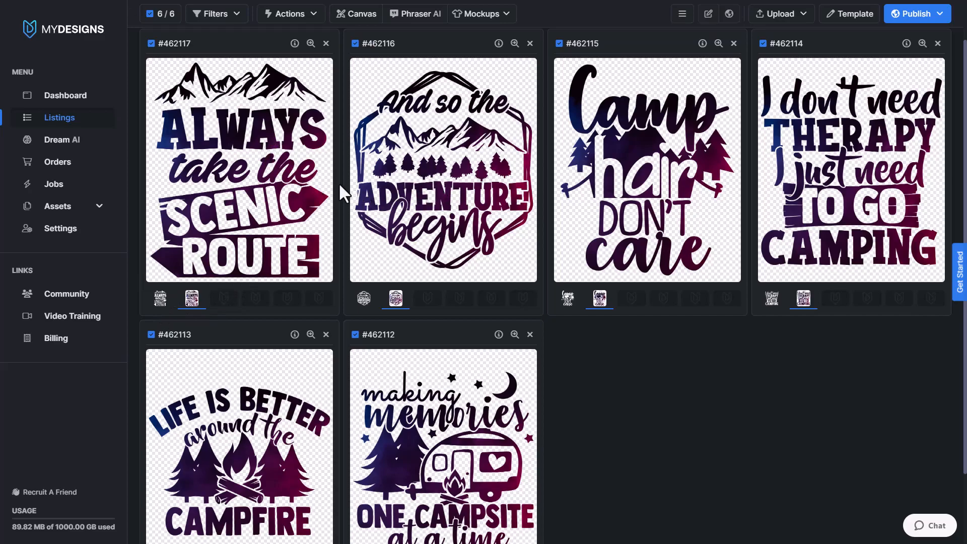
pyautogui.moveTo(162, 299)
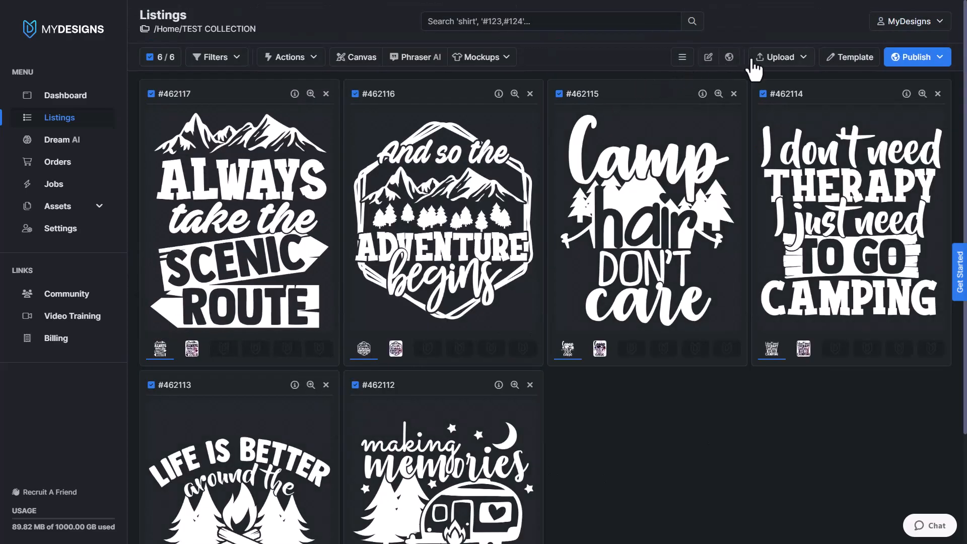
# - Return to list view and open the Pattern Overlay tool for all six listings
pyautogui.click(681, 57)
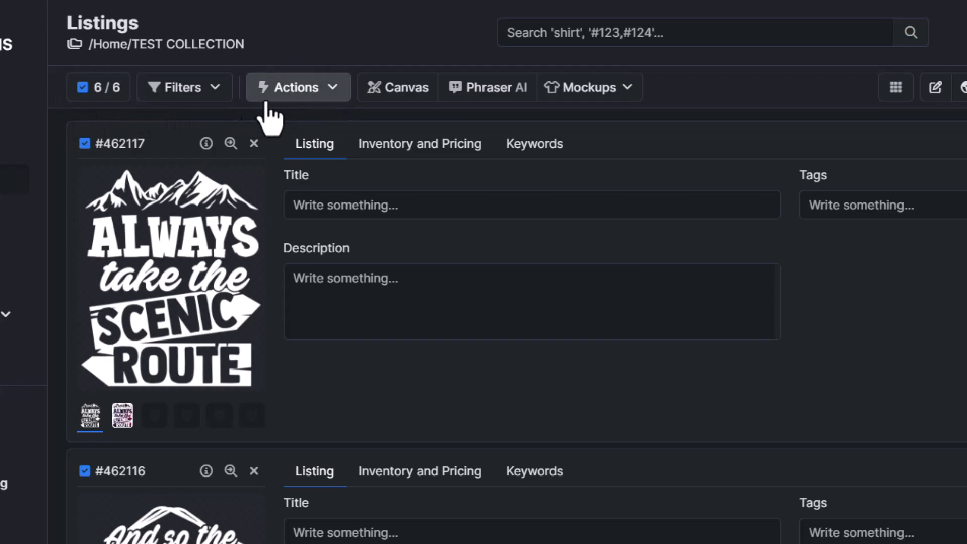
pyautogui.click(297, 86)
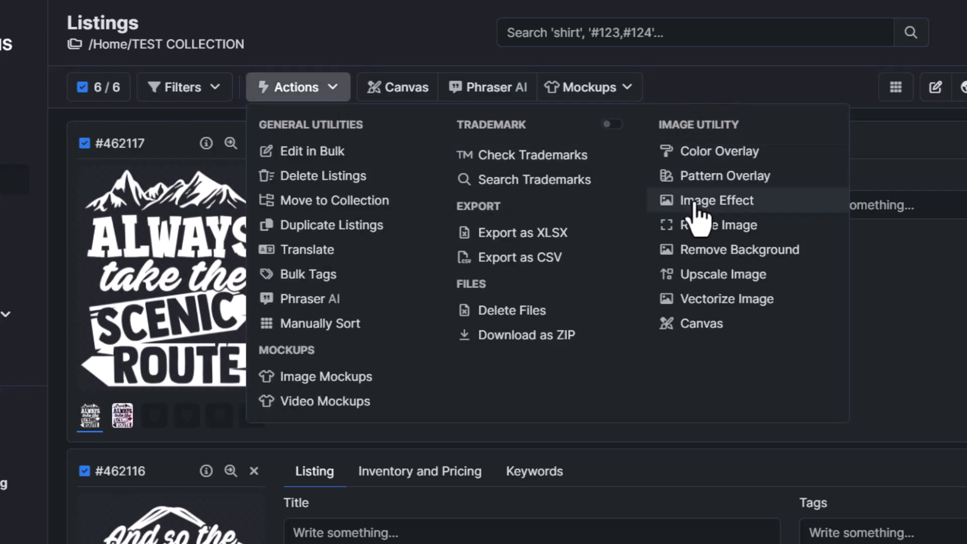
pyautogui.click(725, 175)
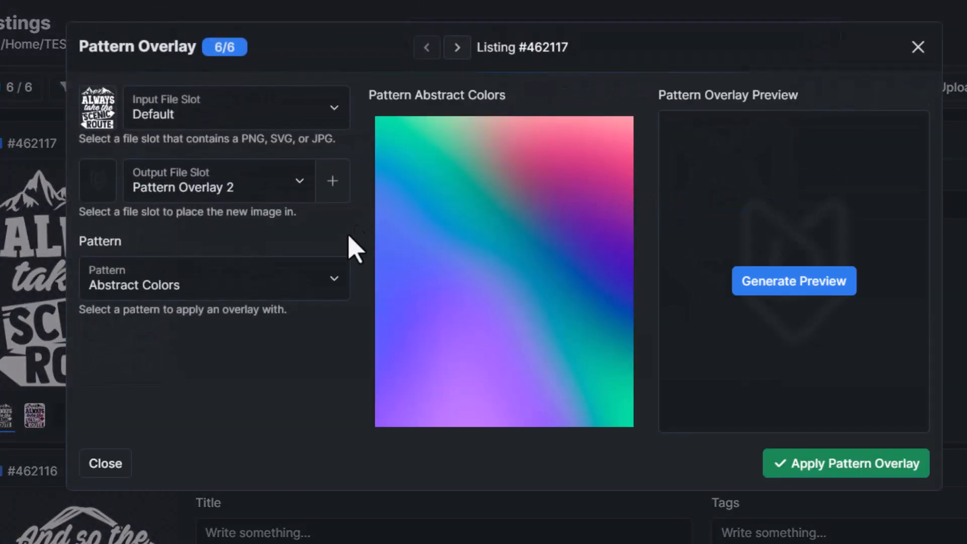
# - Set the overlay output file slot to Pattern Overlay 2
pyautogui.click(217, 181)
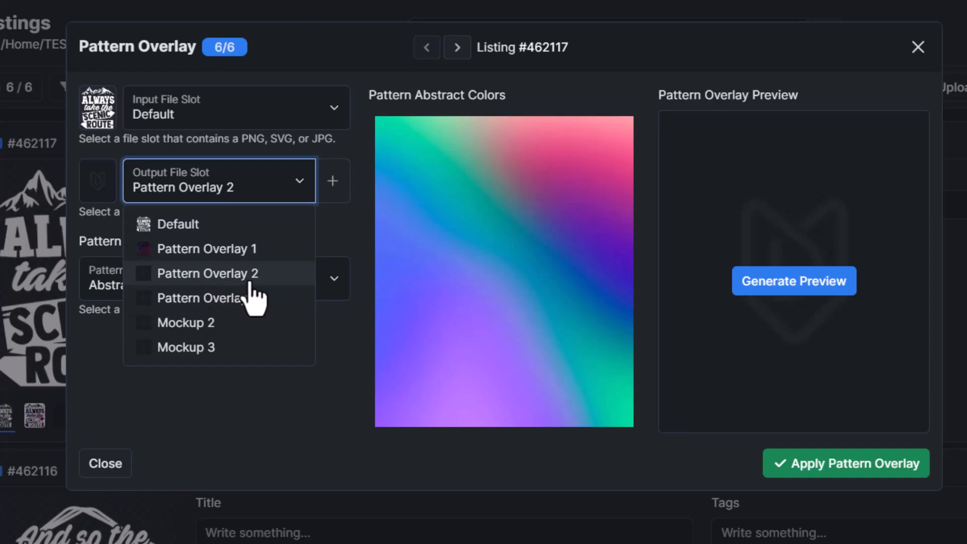
pyautogui.click(208, 273)
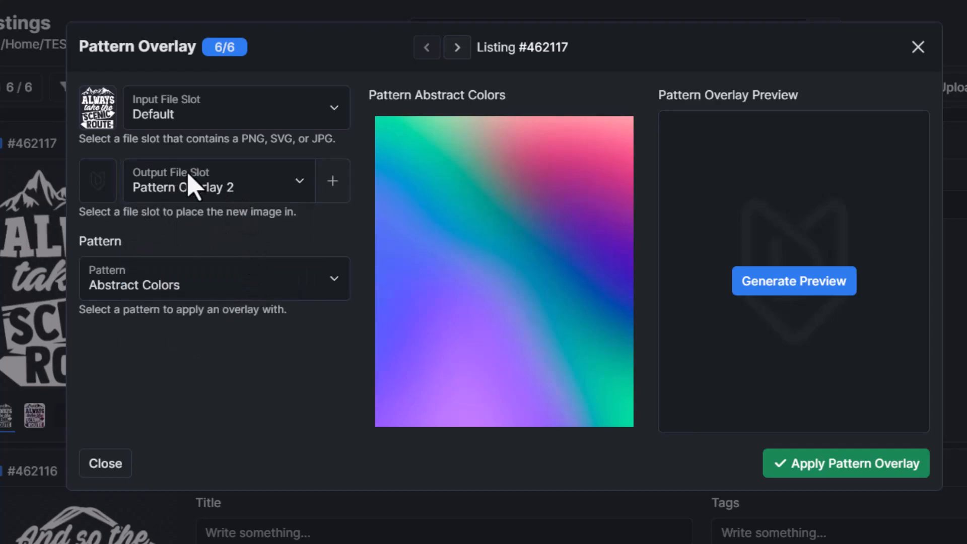
pyautogui.moveTo(151, 201)
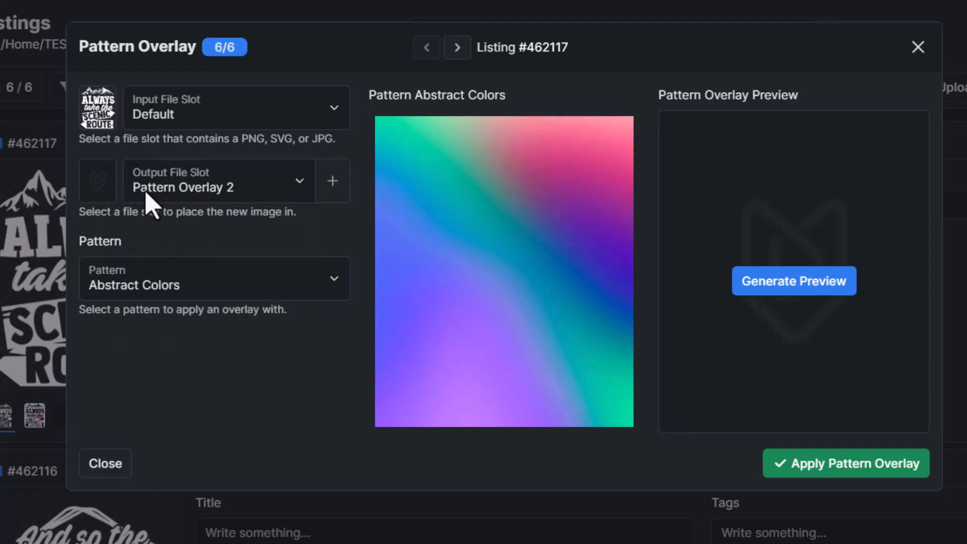
pyautogui.moveTo(219, 192)
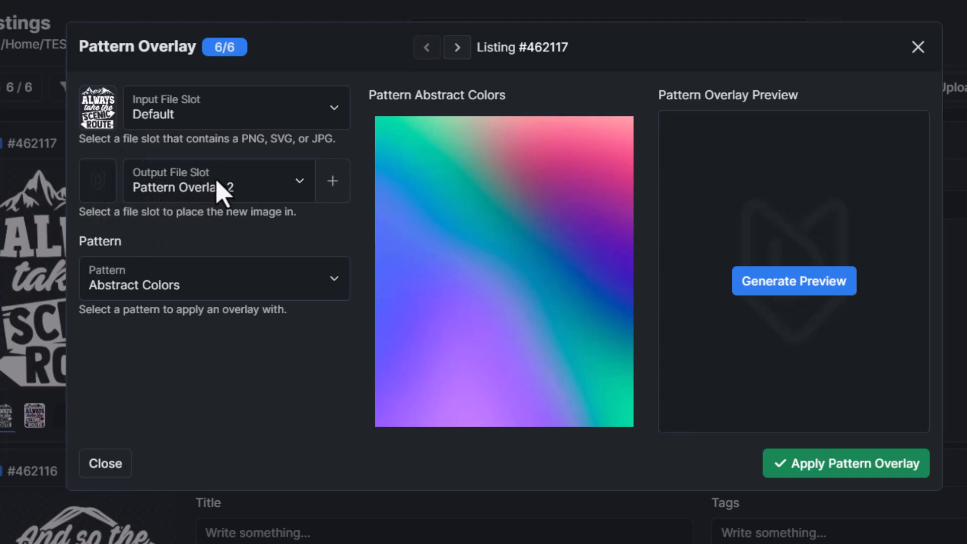
pyautogui.click(217, 181)
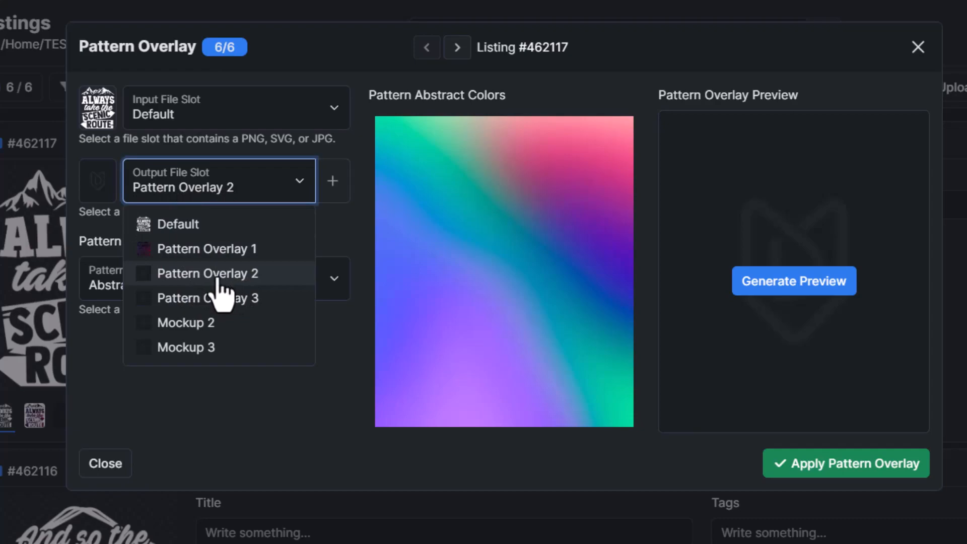
pyautogui.click(208, 273)
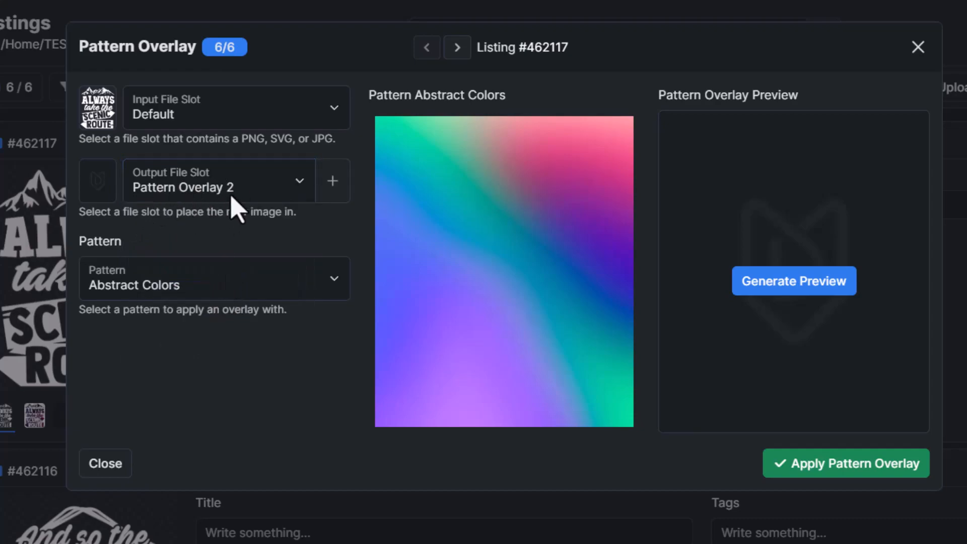
# - Choose the Watercolor pattern and apply it to all six designs
pyautogui.click(212, 278)
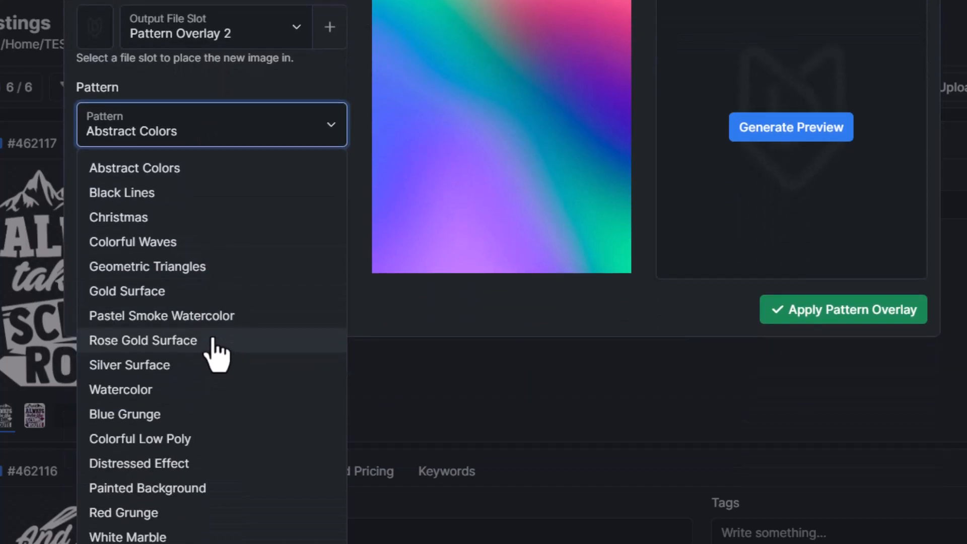
pyautogui.click(120, 389)
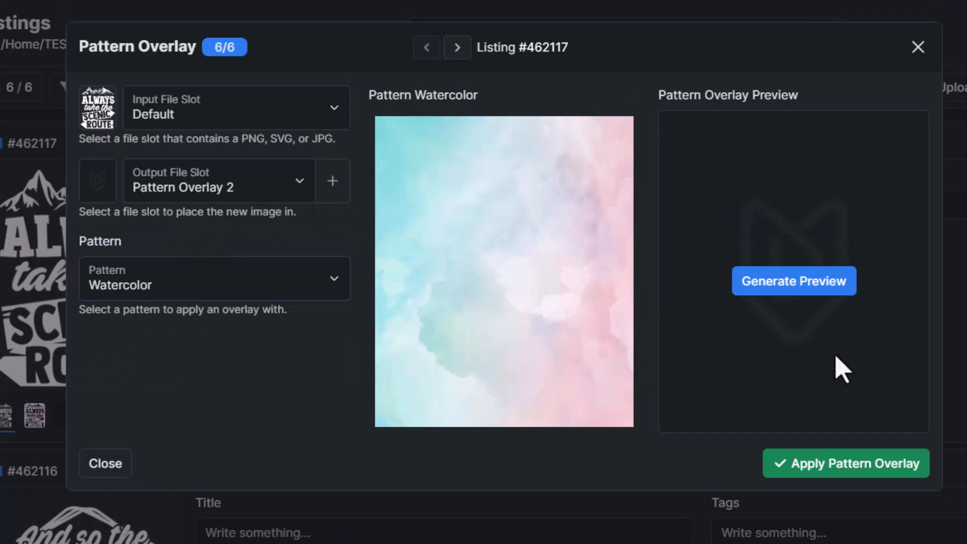
pyautogui.moveTo(869, 475)
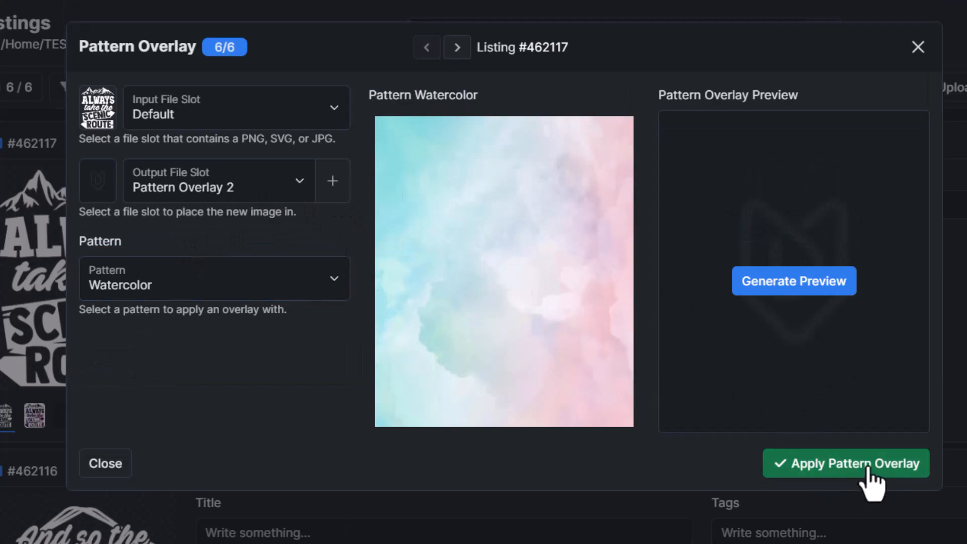
pyautogui.click(845, 463)
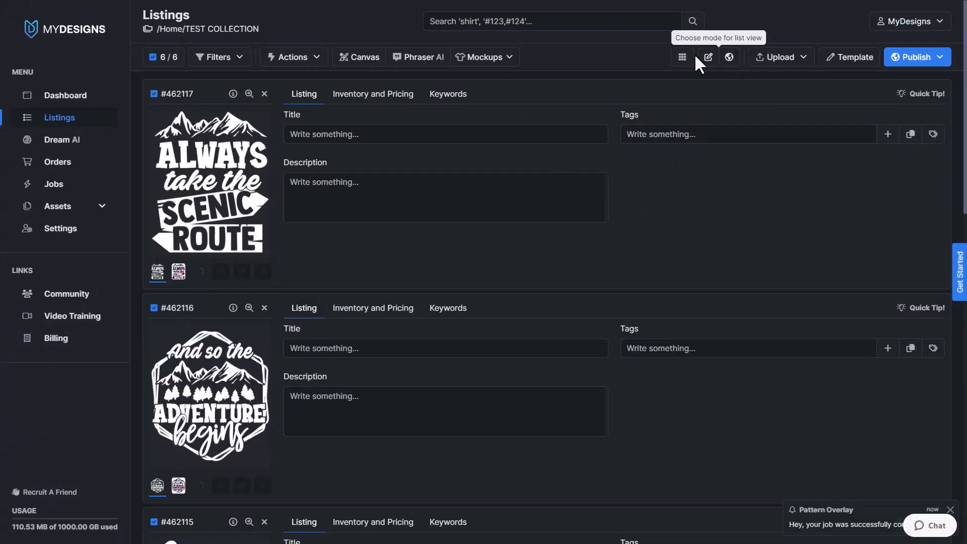
# - Show the listings as large previews and scroll through the six watercolor overlay images
pyautogui.click(681, 56)
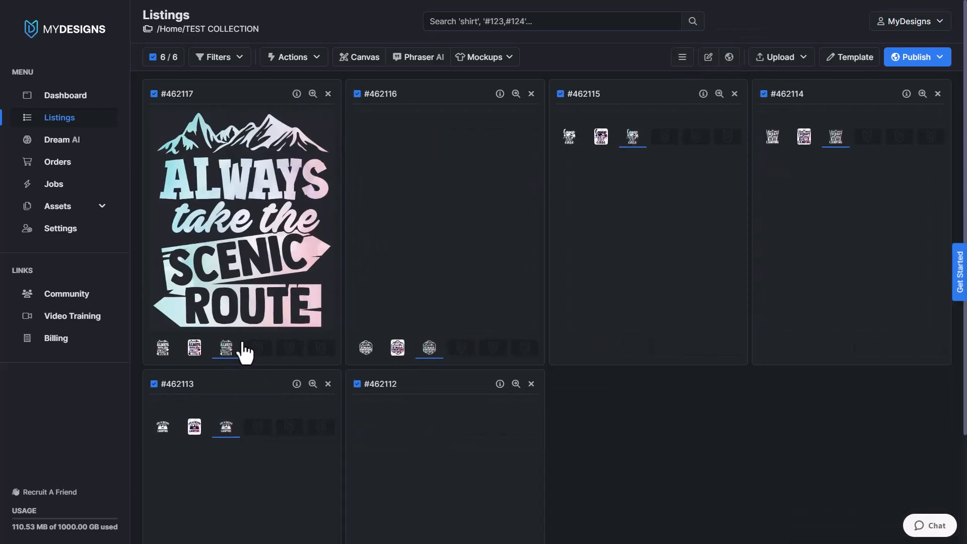
pyautogui.scroll(-3)
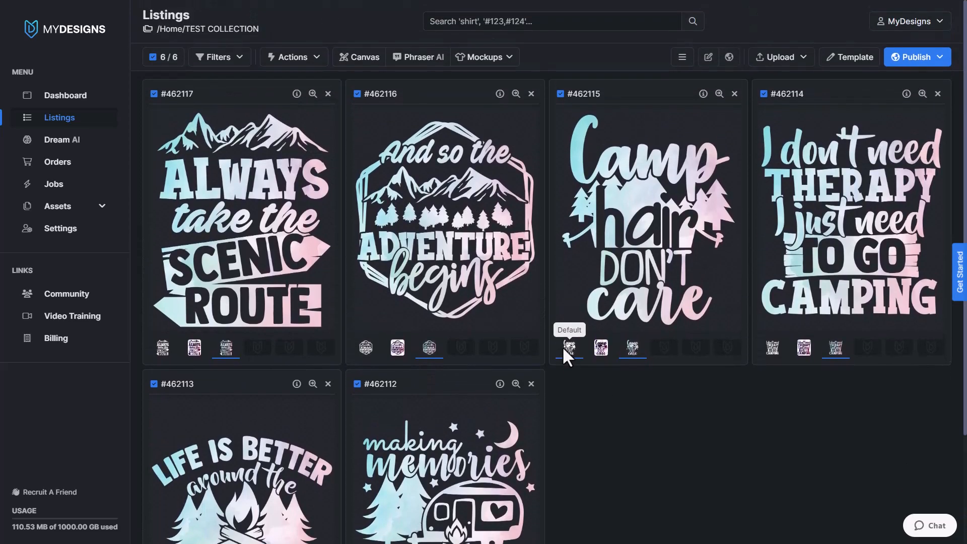
pyautogui.moveTo(541, 301)
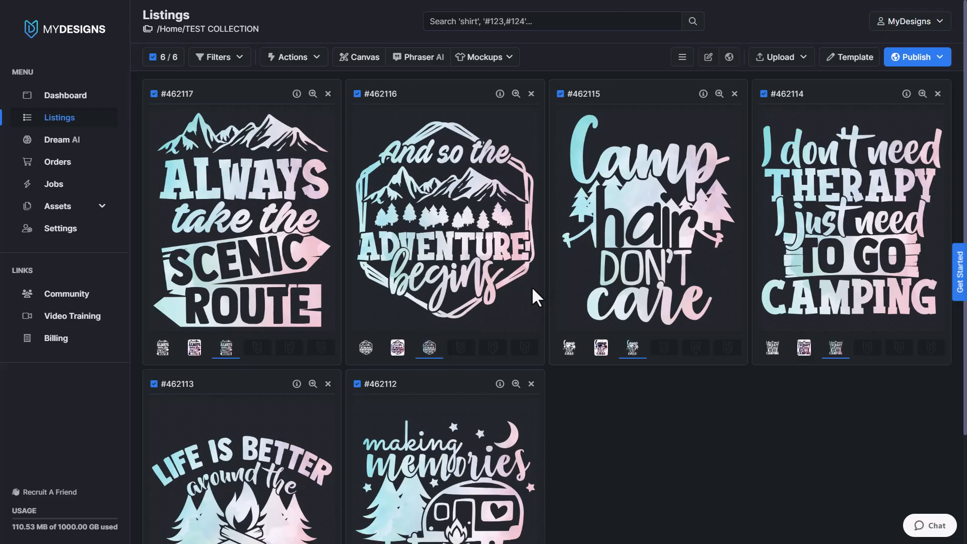
pyautogui.moveTo(502, 290)
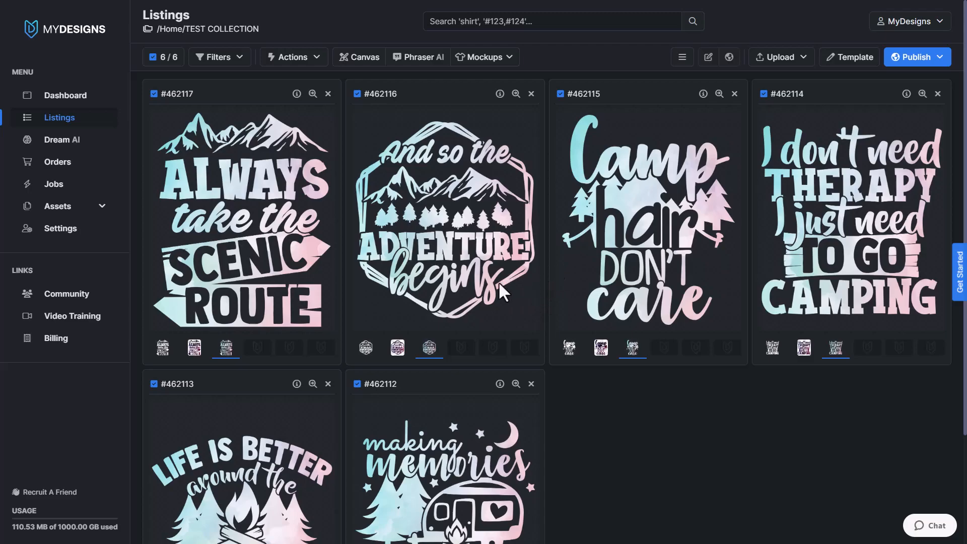
pyautogui.scroll(-3)
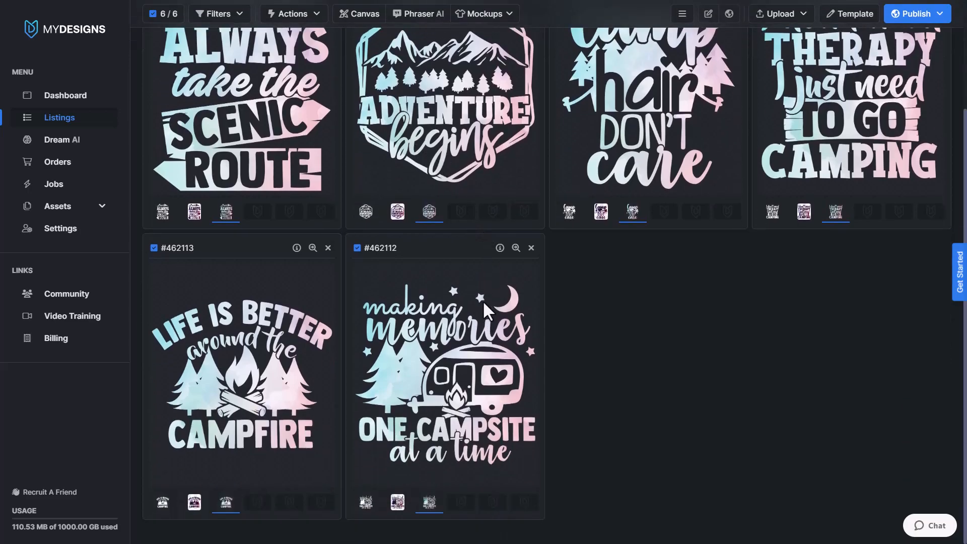